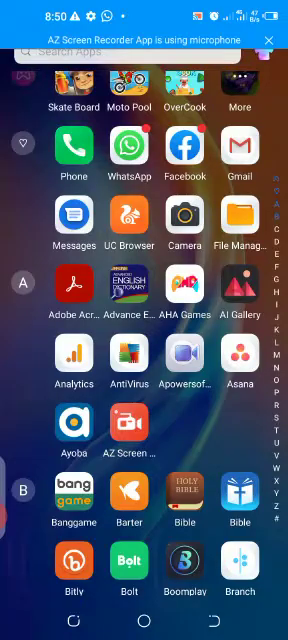
- Scroll the app drawer to the G apps and launch the Google app
scroll("down", 3)
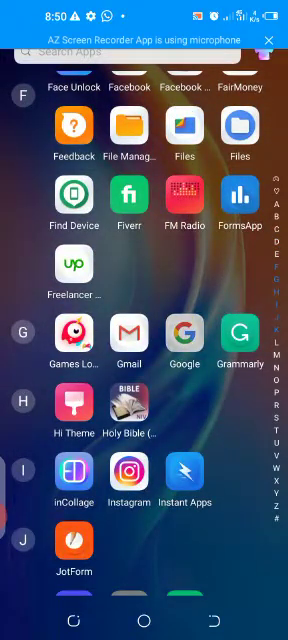
left_click(144, 56)
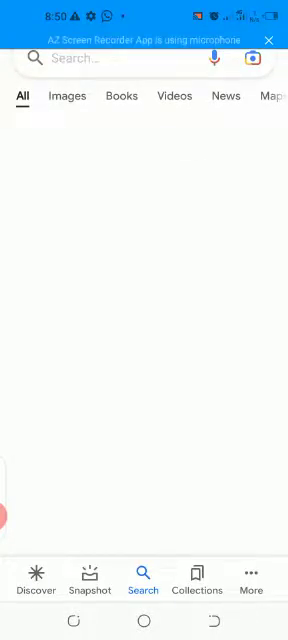
- Search 'google forms' in the Google app and scroll through the results
type("google forms")
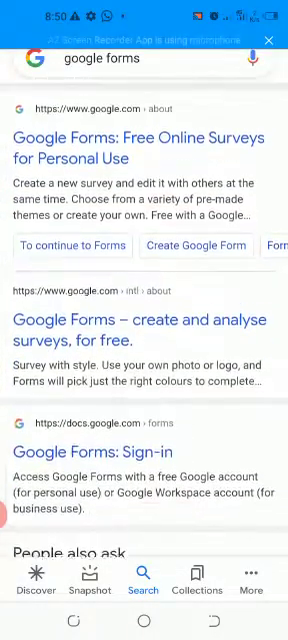
scroll("down", 3)
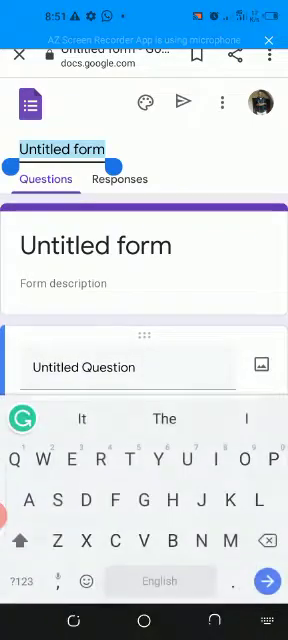
- Replace the 'Untitled form' title with 'Kelly Event Managers', correcting a typo
double_click(62, 148)
type("U.")
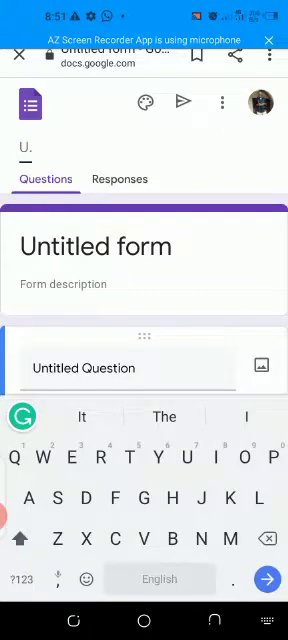
type("e")
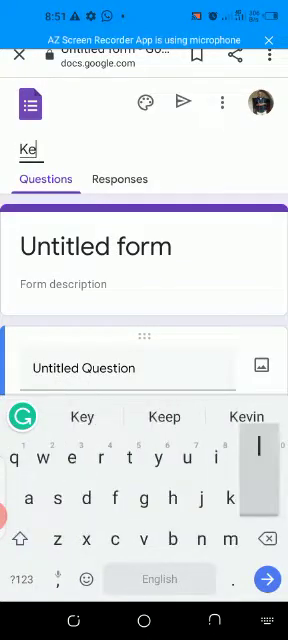
type("lly")
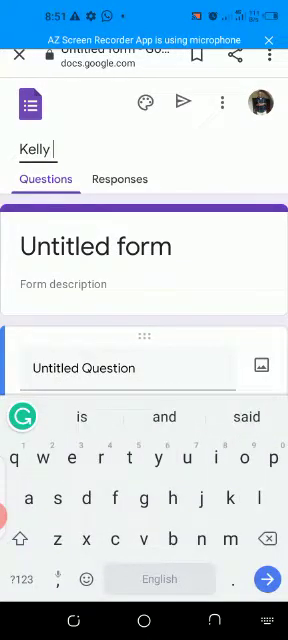
type("E")
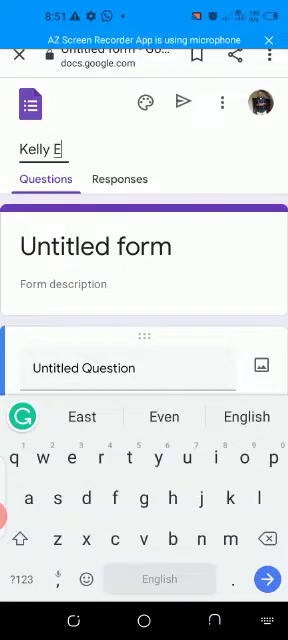
type("vent")
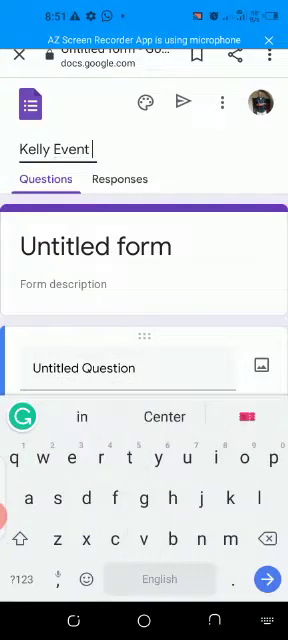
type("N")
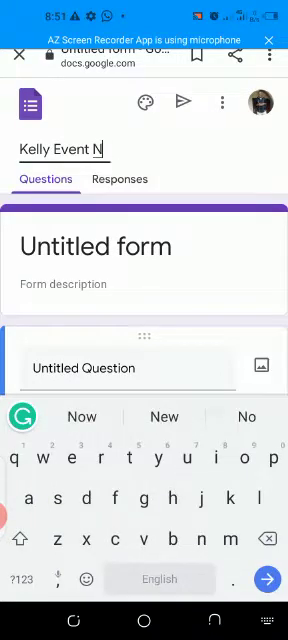
type("a")
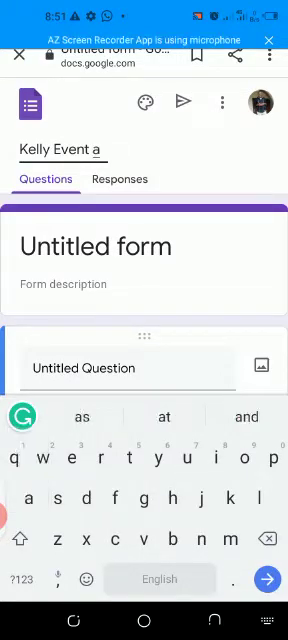
key("Backspace")
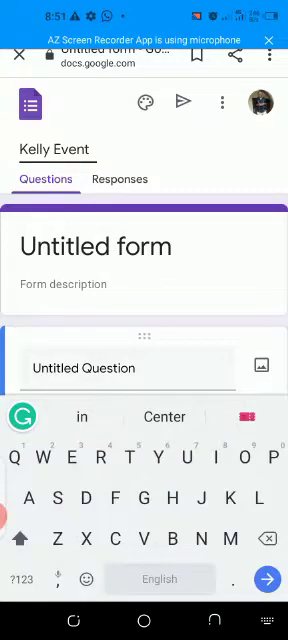
type("Managers")
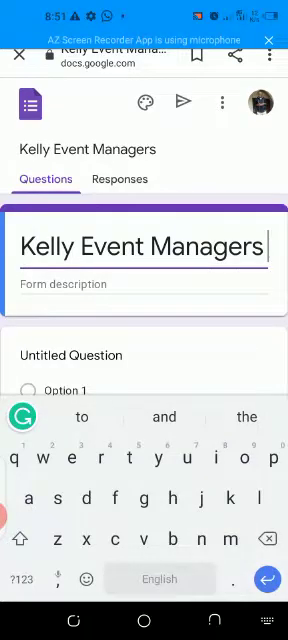
- Enter 'Suppliers Details' in the form description field
scroll("up", 3)
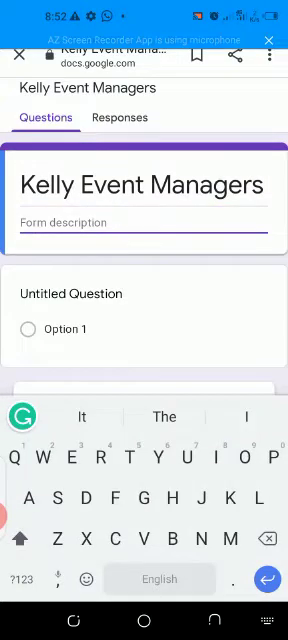
type("Supp")
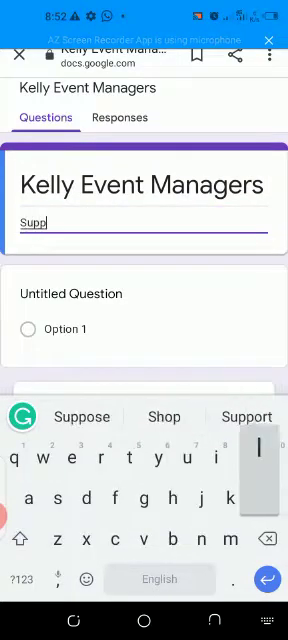
type("lier")
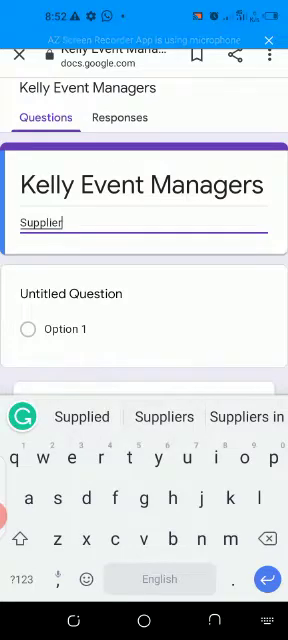
left_click(164, 417)
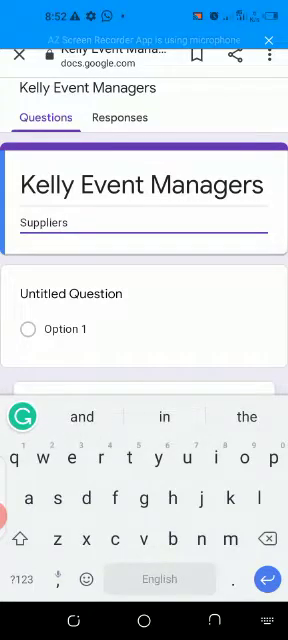
left_click(24, 537)
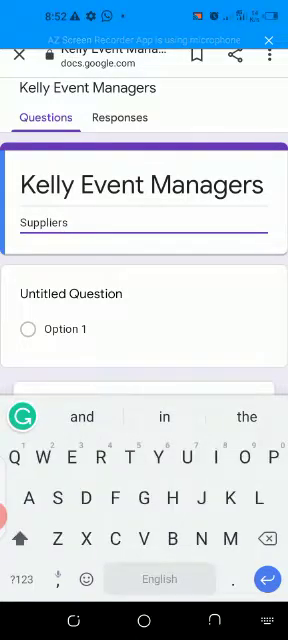
type("Details")
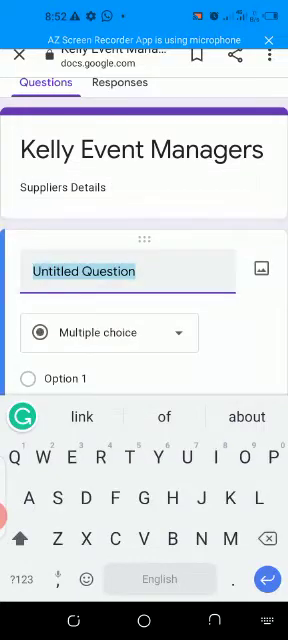
- Type 'Full Name' as the first question's title
type("Full")
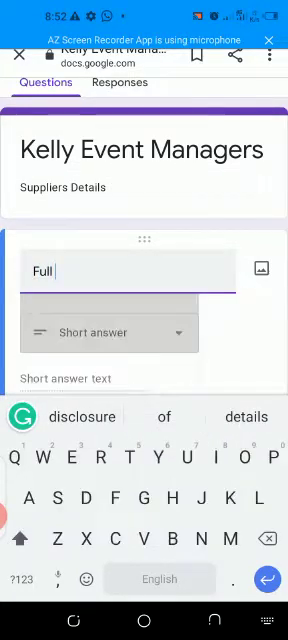
type("Ne")
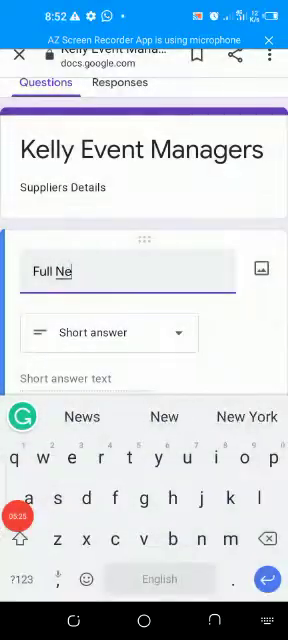
left_click(110, 332)
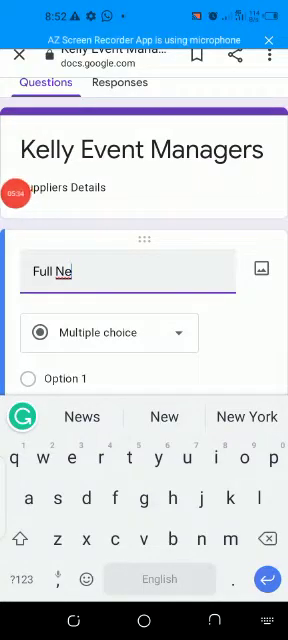
type("me")
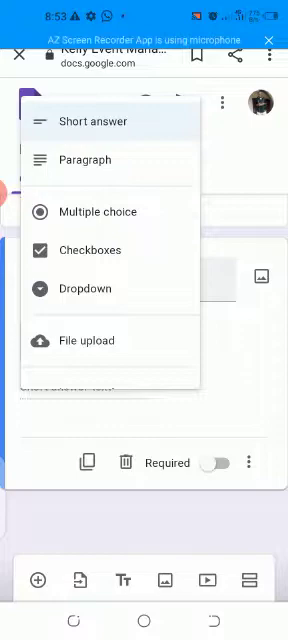
- Set the Full Name question type to Paragraph and add a second question
left_click(86, 159)
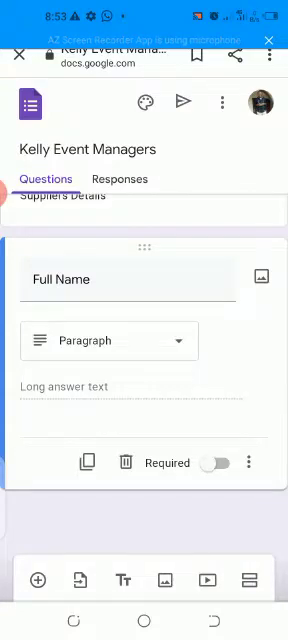
left_click(219, 462)
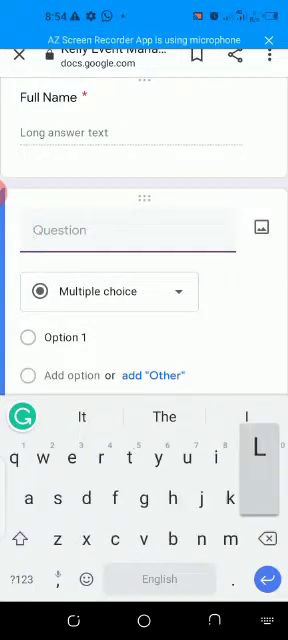
- Title the second question 'Location' with Lagos as its first option
type("Location")
type("P")
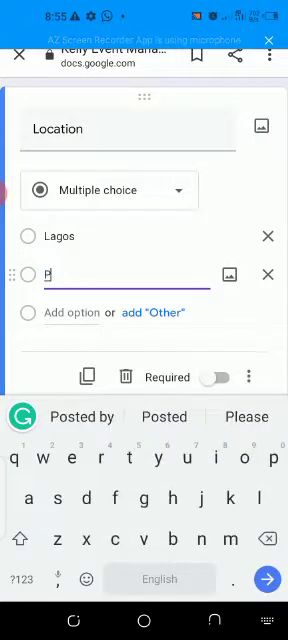
- Add Portharcourt, Enugu, Kaduna, Abuja and Maiduguri as Location options
type("orth")
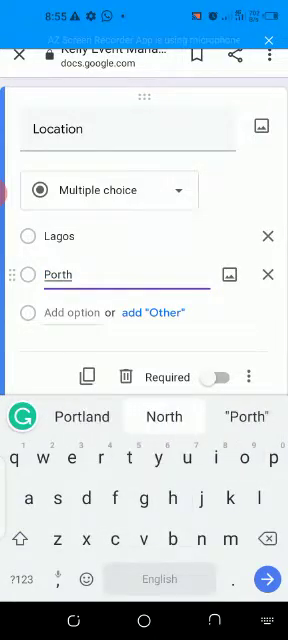
type("a")
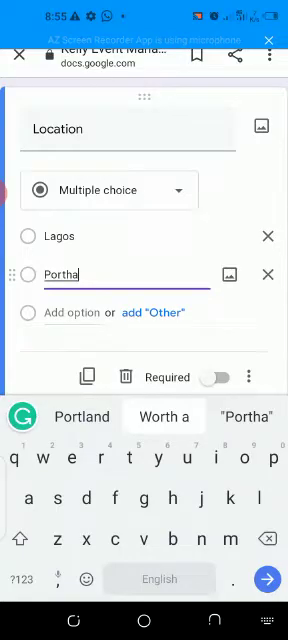
type("rcour")
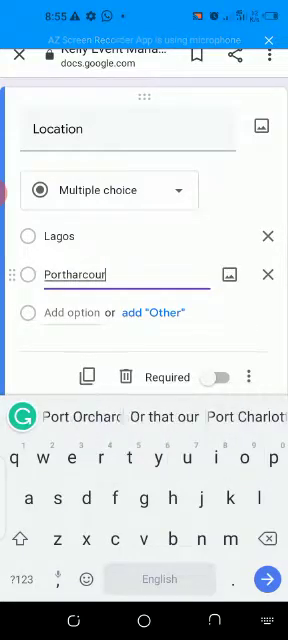
type("t")
type("Ma")
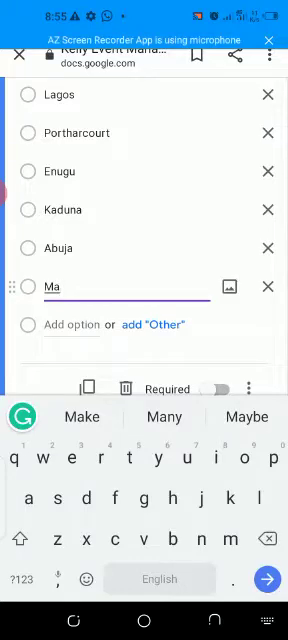
type("l")
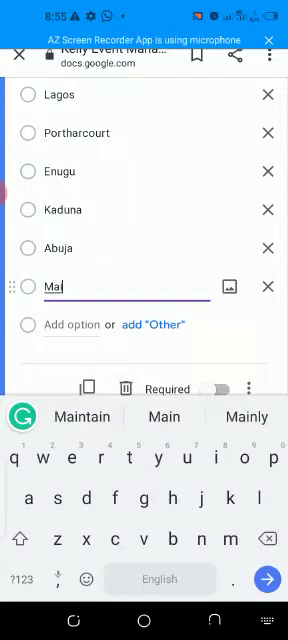
type("d")
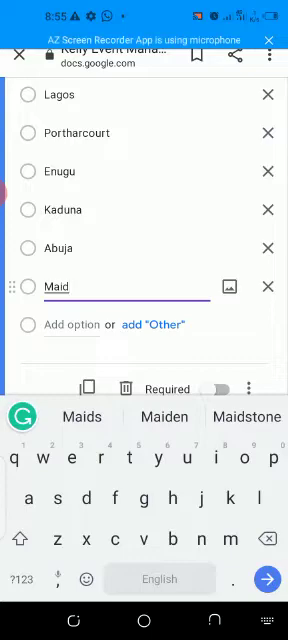
type("ug")
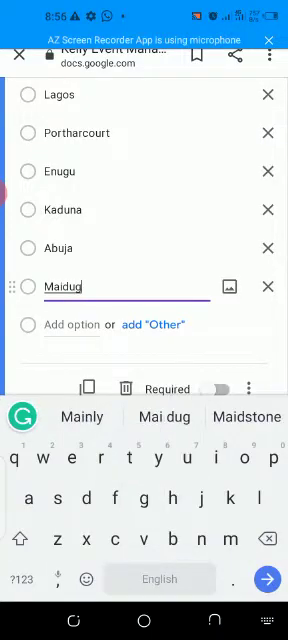
type("i")
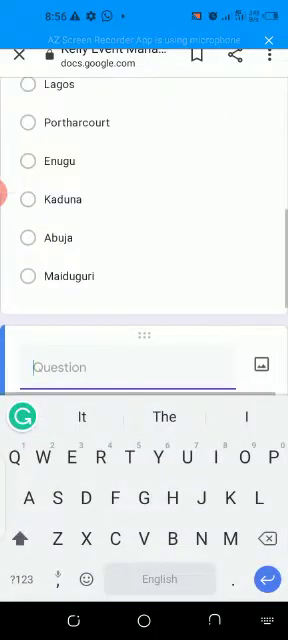
- Create a short-answer question titled 'Any Other Location Specify'
type("Any")
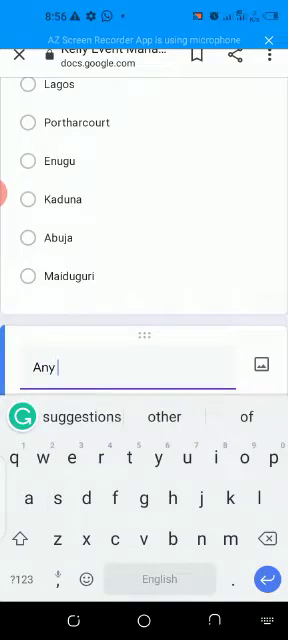
type("Oth")
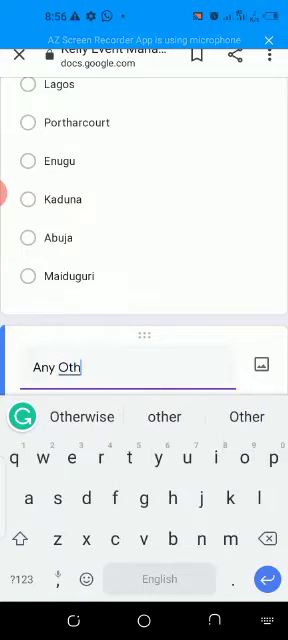
type("er")
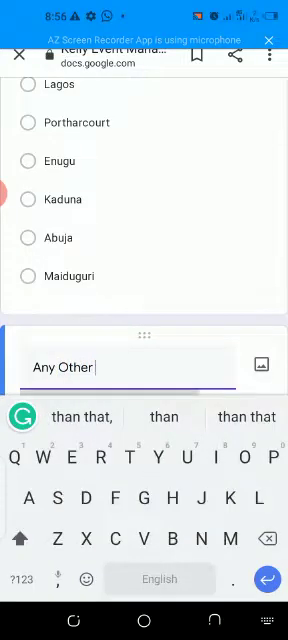
type("Location")
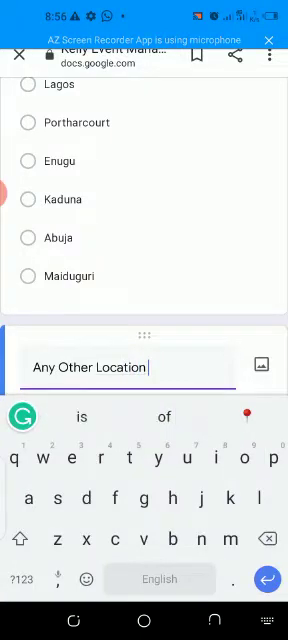
type("S")
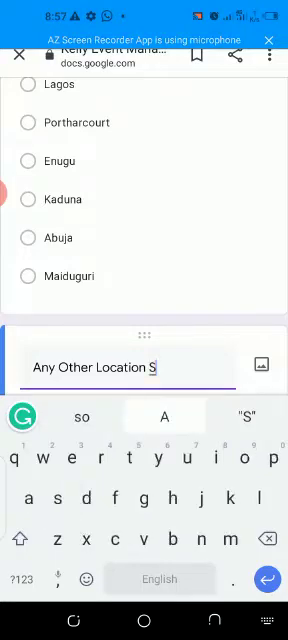
type("pecify")
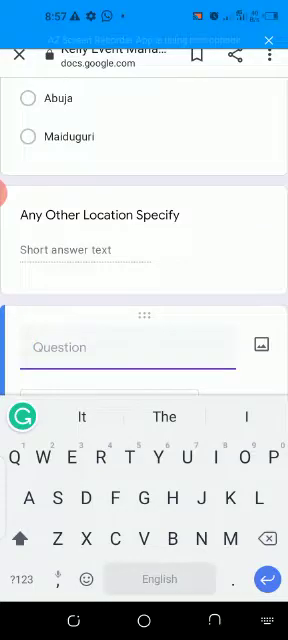
- Scroll back to the Location question and switch off its Required toggle
scroll("up", 3)
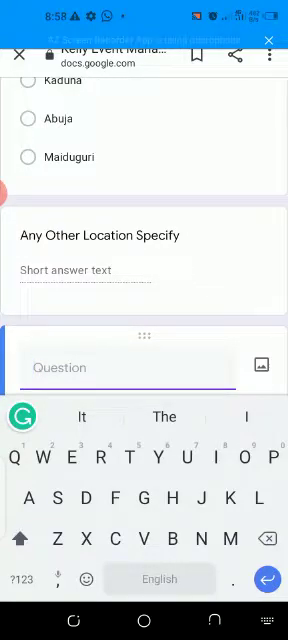
scroll("up", 3)
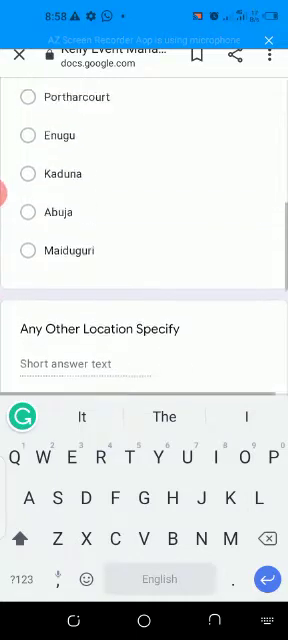
scroll("up", 3)
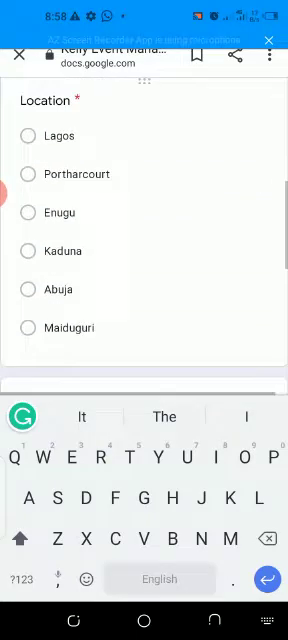
scroll("down", 3)
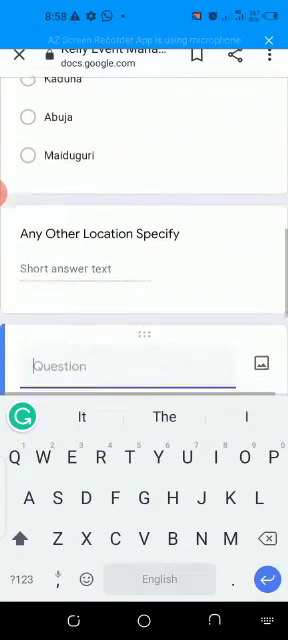
scroll("up", 3)
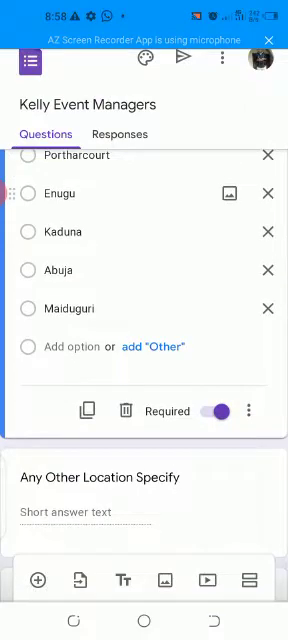
left_click(221, 411)
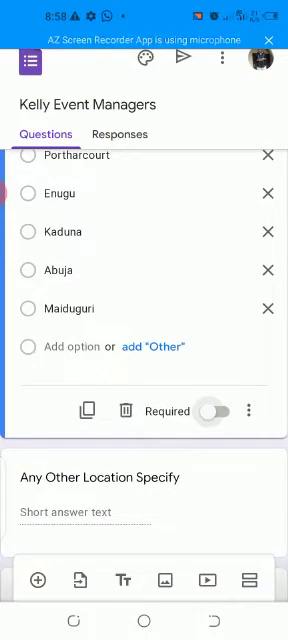
scroll("down", 3)
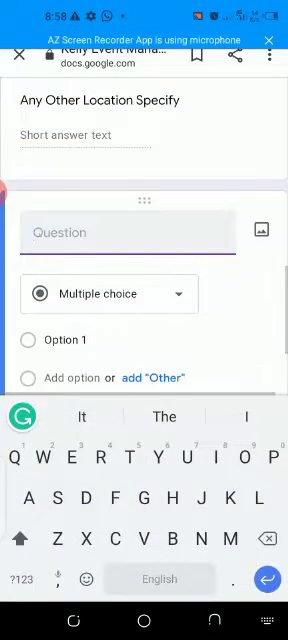
- Title a new question 'Date' as a required month, day and year Date question
type("Date")
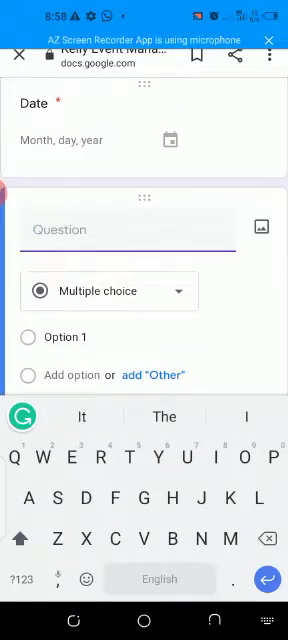
- Title the next question 'Name on Bank Account', keeping Short answer with Required on
type("Name")
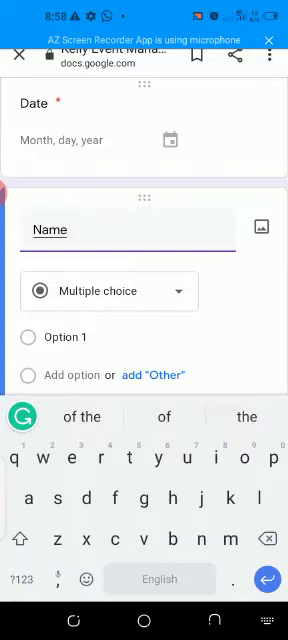
left_click(110, 291)
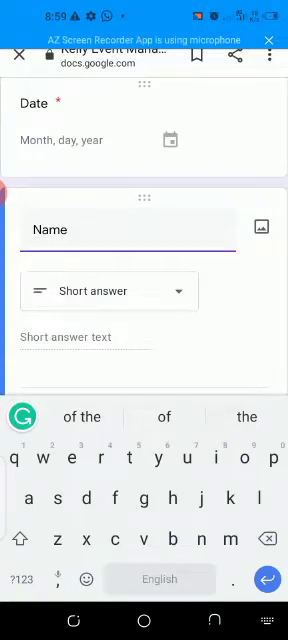
type("on")
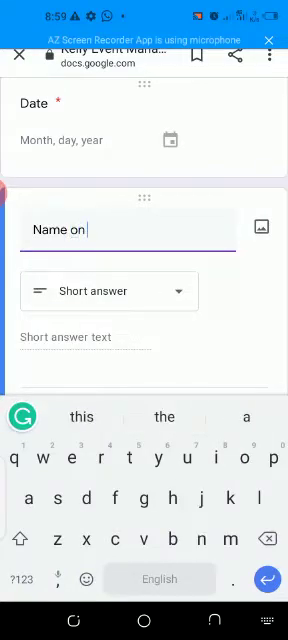
type("A")
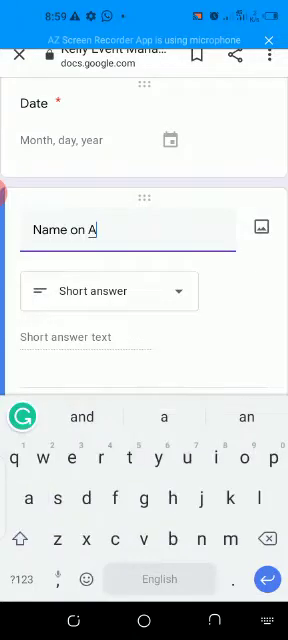
type("ccount")
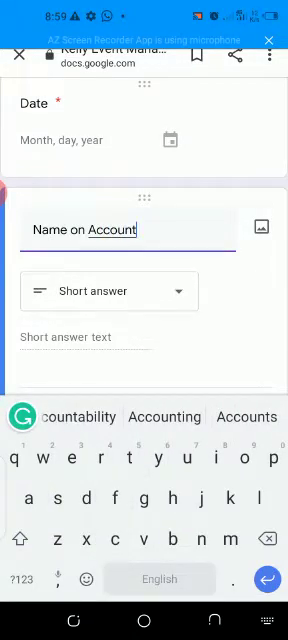
scroll("up", 3)
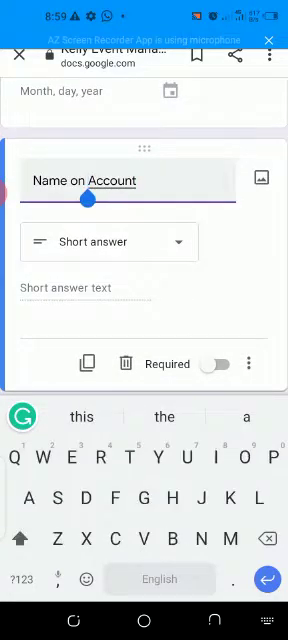
type("Bank")
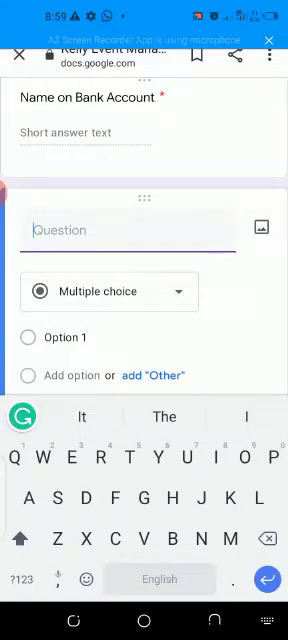
- Title a question 'Account Number' as a required short answer
type("Account")
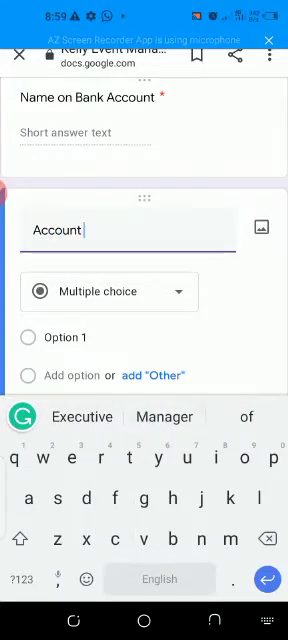
type("Detail")
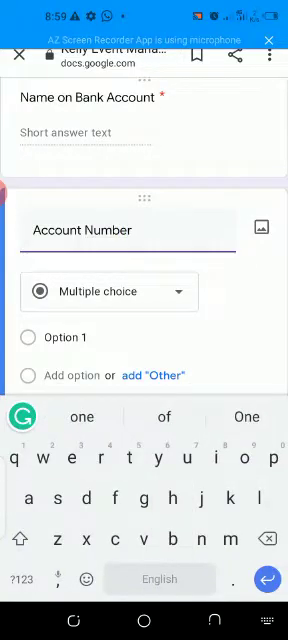
type("a")
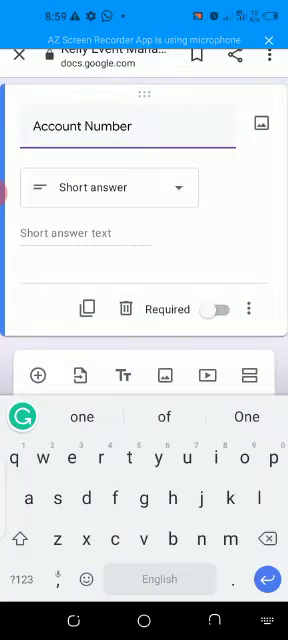
- Add another question titled 'Bank' and set it to Short answer
left_click(217, 308)
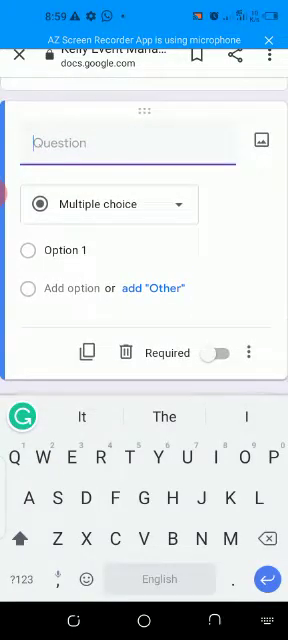
type("Bank")
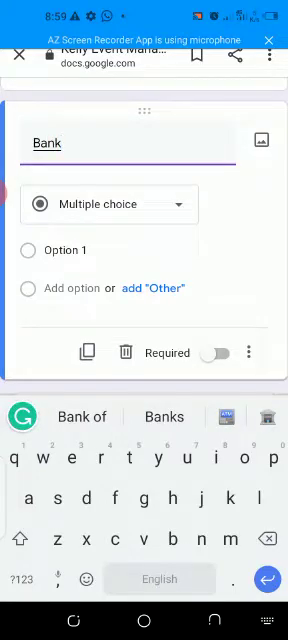
left_click(108, 204)
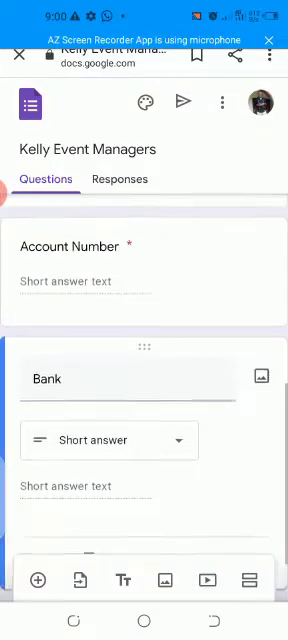
- Make Bank required, then check the Responses tab showing 0 responses
scroll("down", 3)
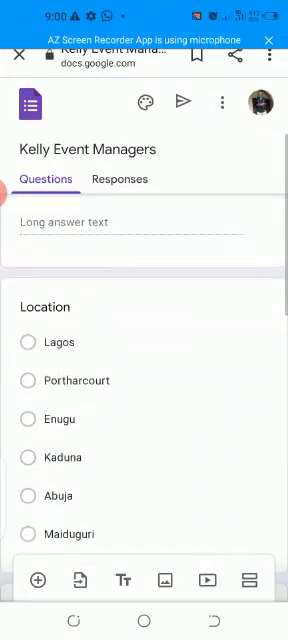
scroll("down", 3)
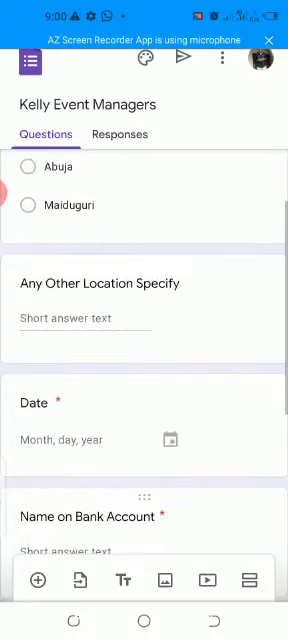
scroll("down", 3)
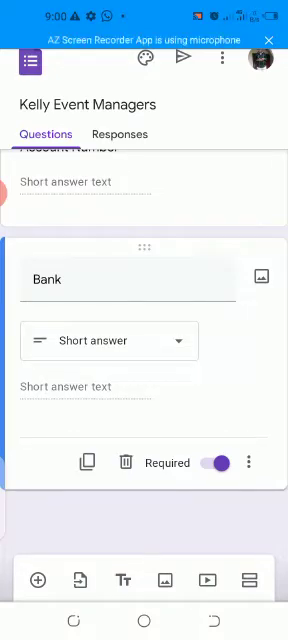
left_click(119, 134)
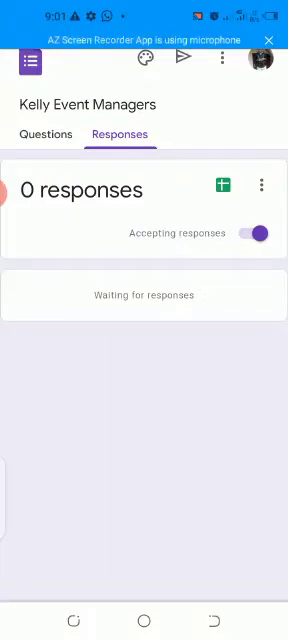
- Create a new linked responses spreadsheet and open it with the selected account
left_click(222, 187)
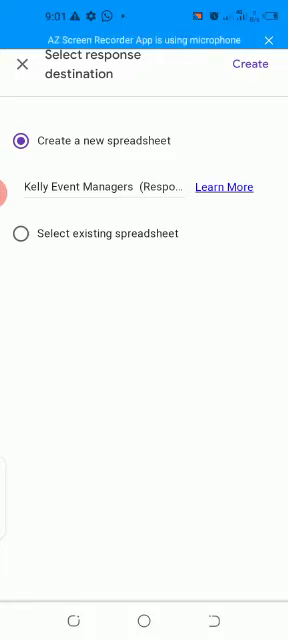
left_click(251, 64)
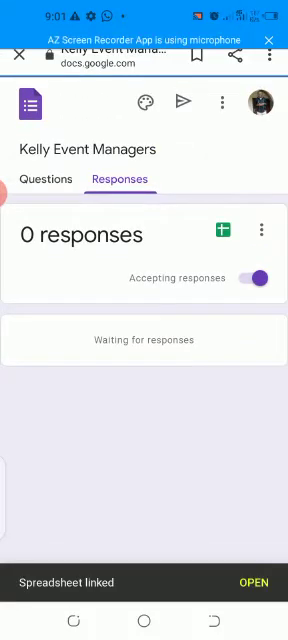
left_click(223, 231)
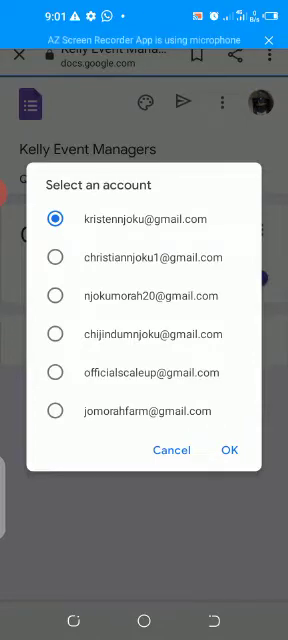
left_click(229, 449)
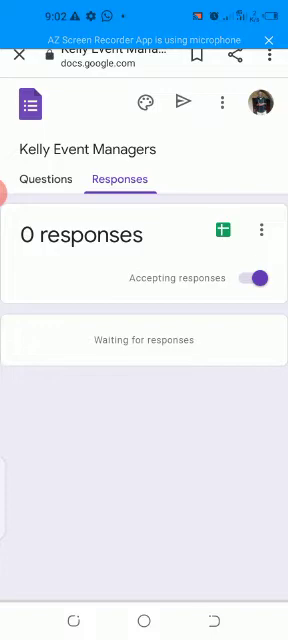
- Copy the shortened form link forms.gle/V6PeTSSm9dNxHVKi9 from the Send dialog
left_click(187, 103)
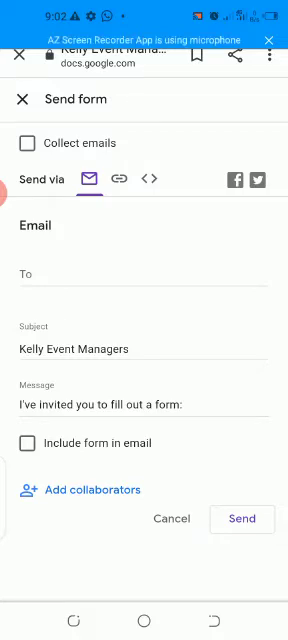
left_click(118, 179)
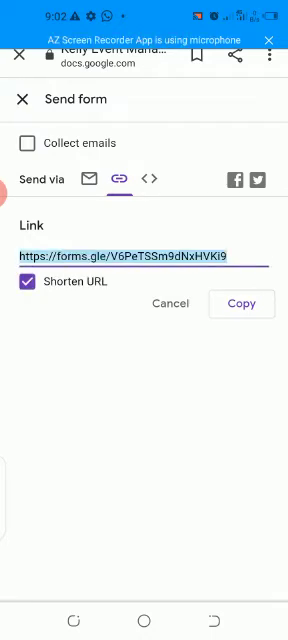
left_click(241, 303)
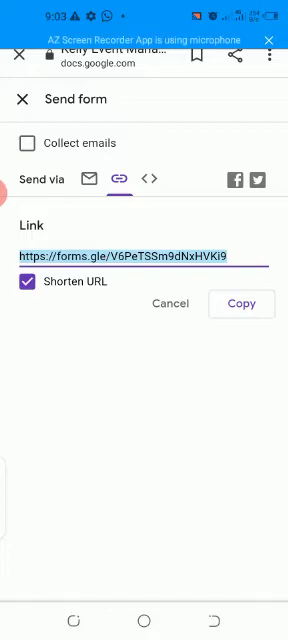
left_click(143, 595)
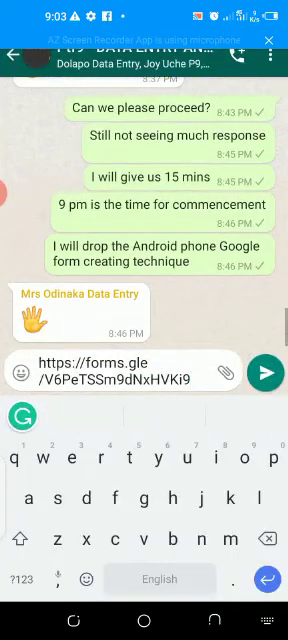
- Send the pasted forms.gle link to the WhatsApp group chat
left_click(262, 372)
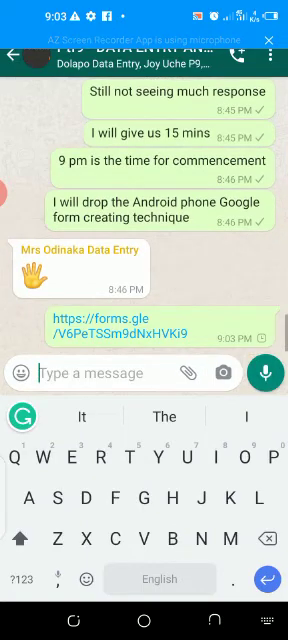